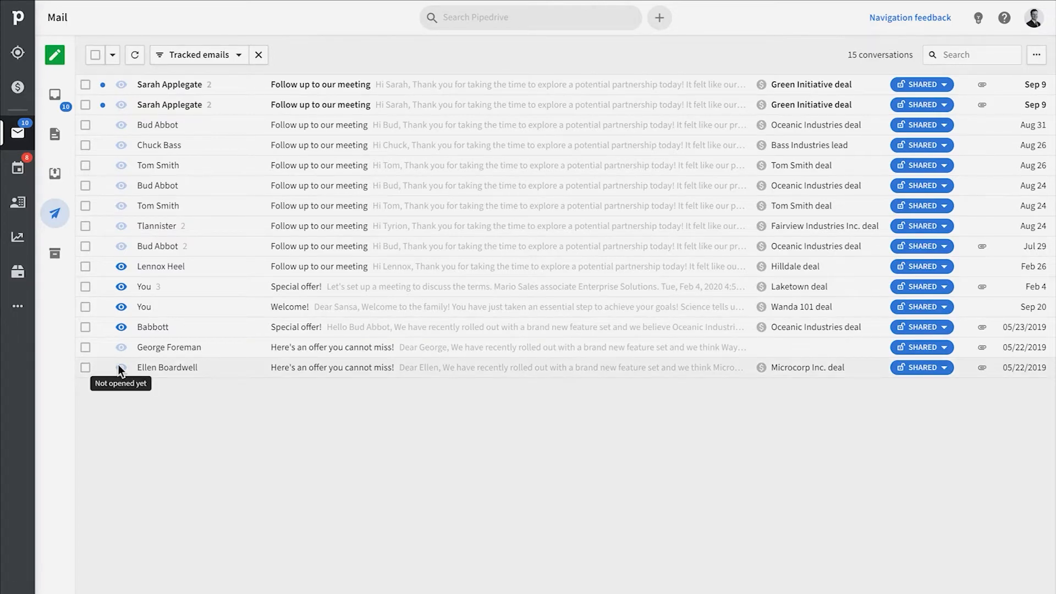
pyautogui.moveTo(128, 343)
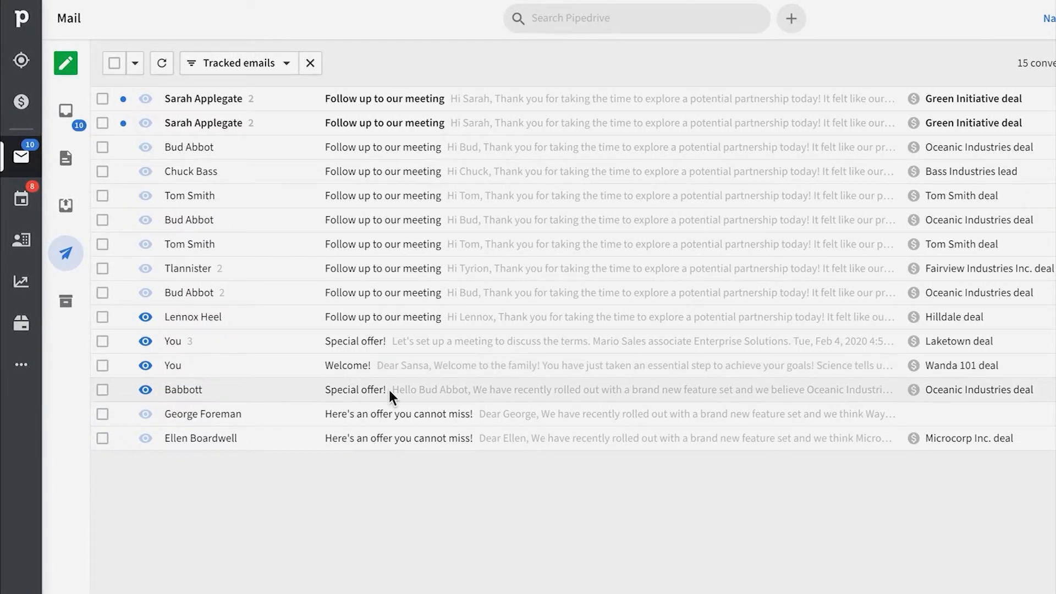
# - View the tracked Special offer! email to Babbott, then return to the deals pipeline board
pyautogui.click(355, 389)
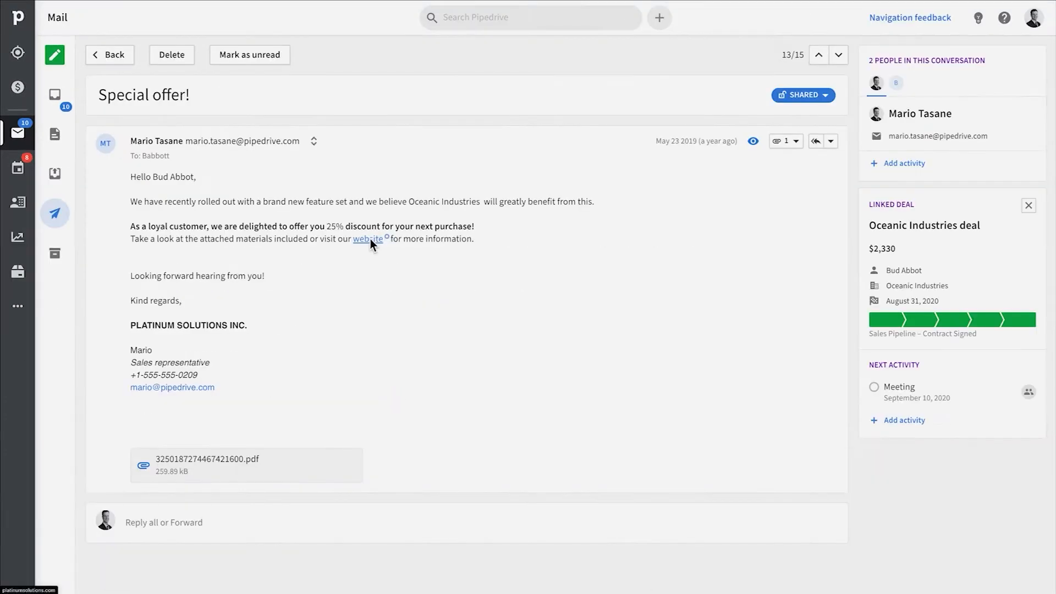
pyautogui.moveTo(394, 241)
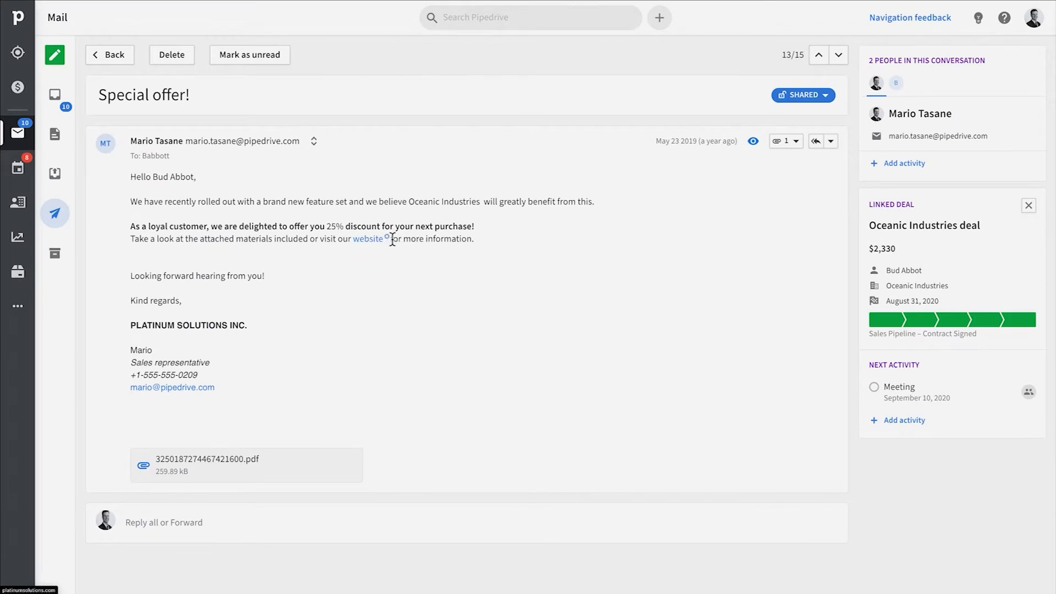
pyautogui.moveTo(367, 239)
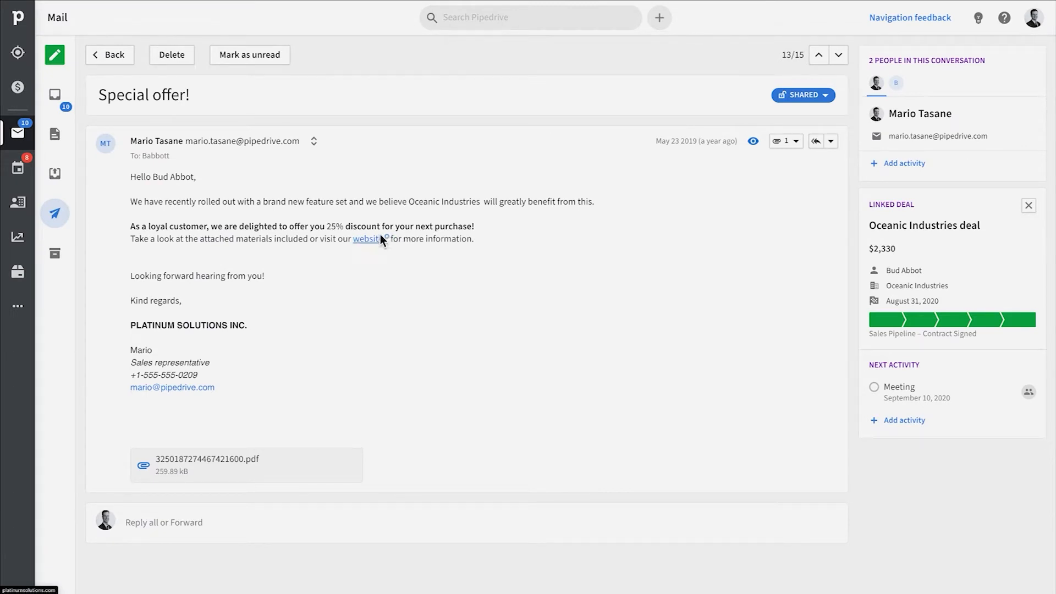
pyautogui.click(16, 87)
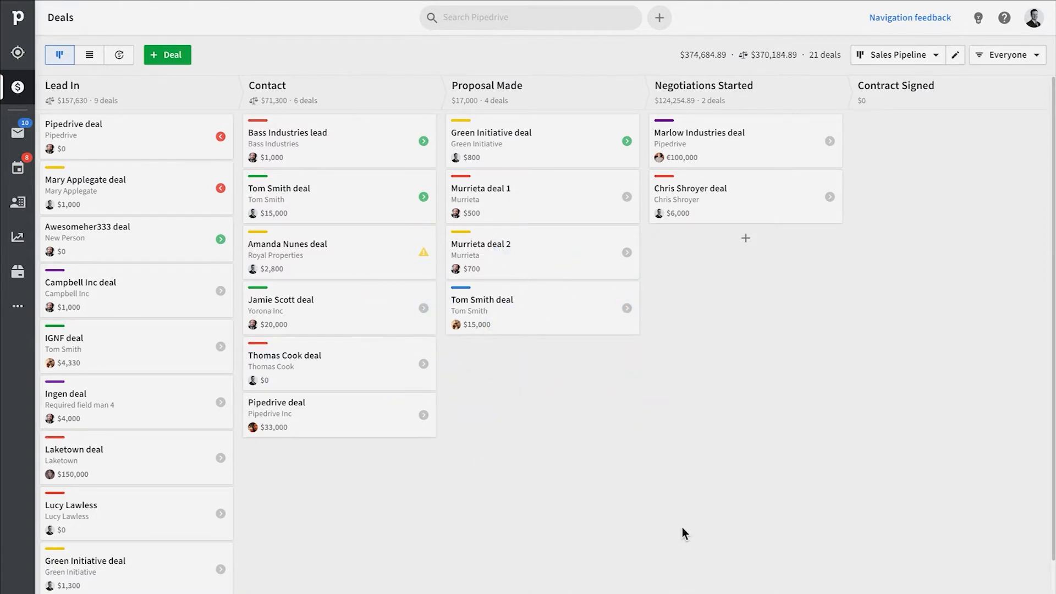
# - Reach the Email sync page in Company settings and its Email tracking section
pyautogui.click(1036, 18)
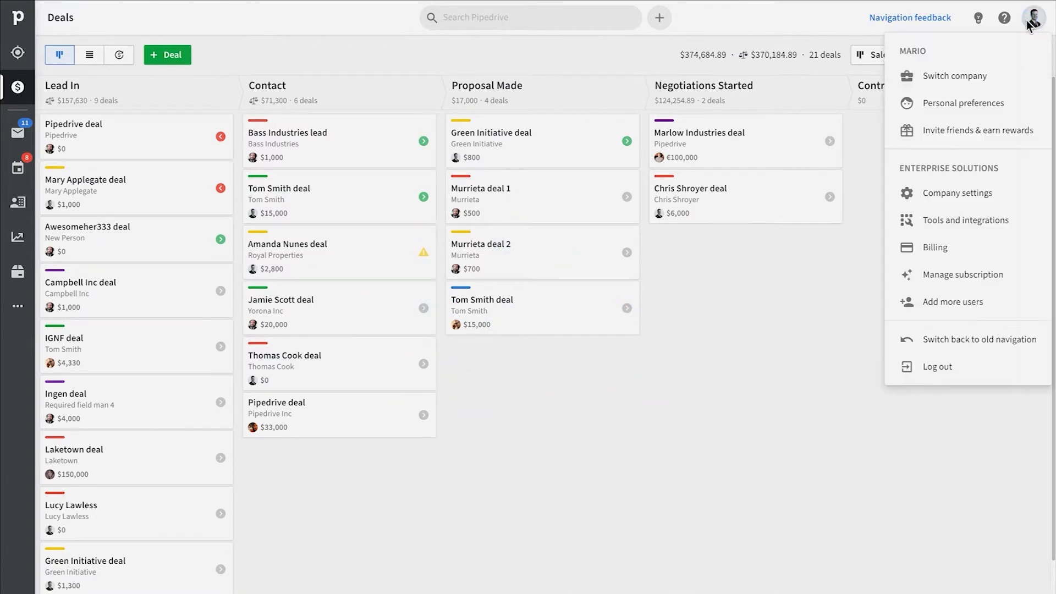
pyautogui.click(955, 192)
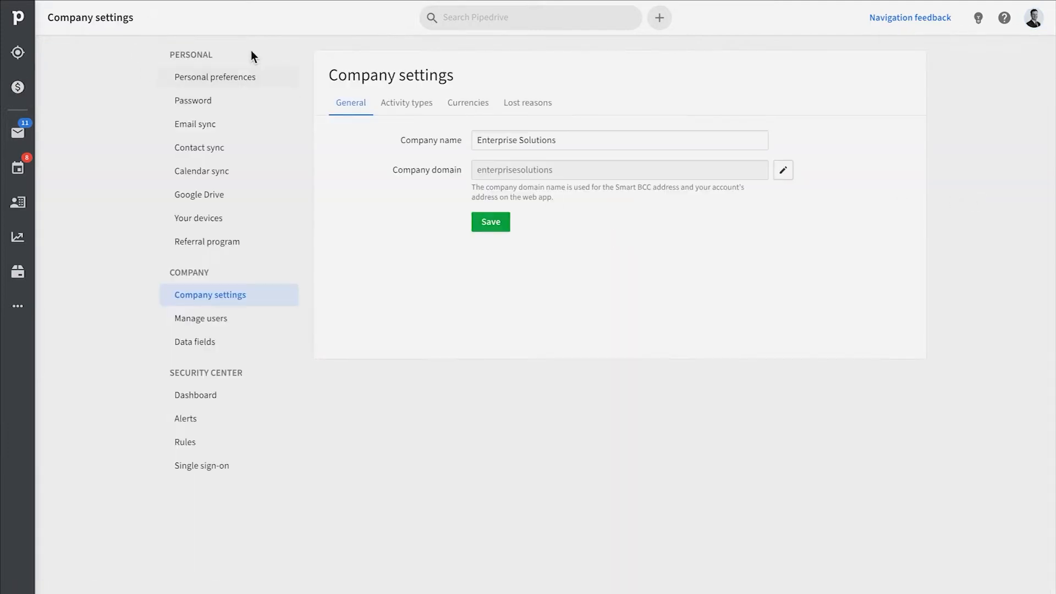
pyautogui.click(195, 124)
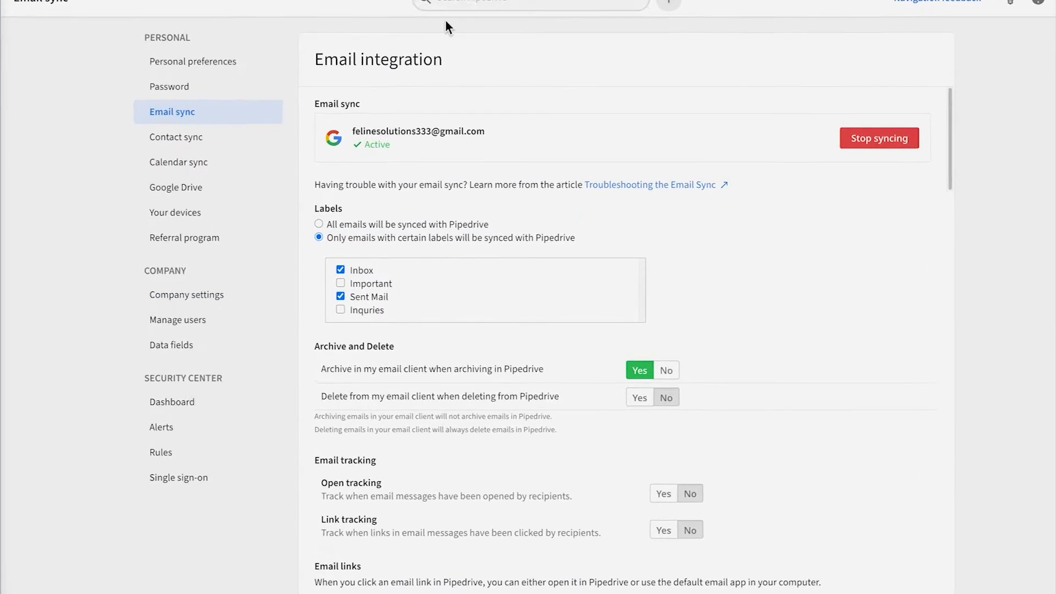
pyautogui.scroll(-3)
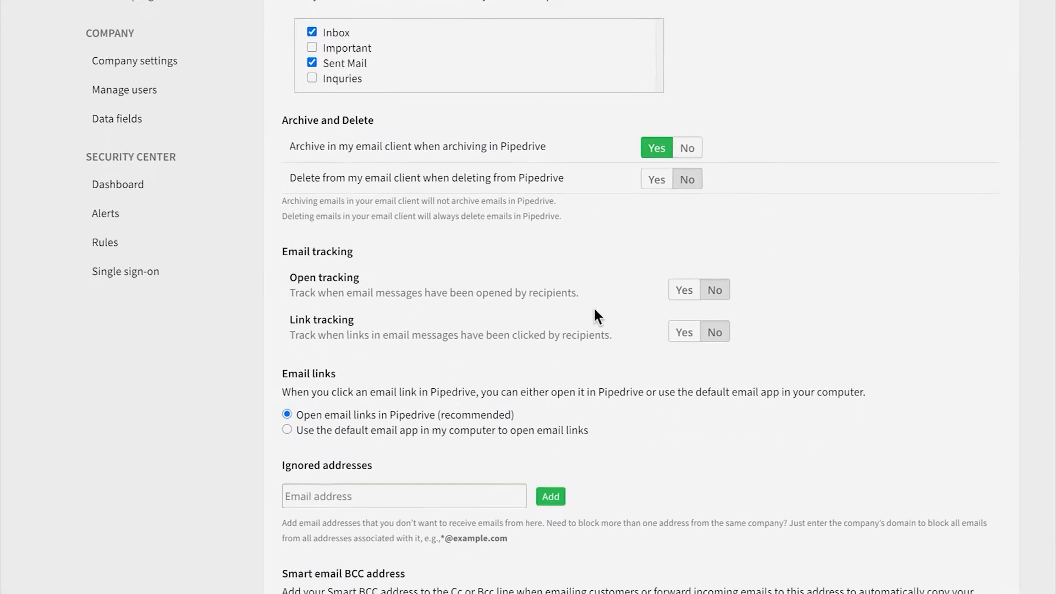
# - Switch Open tracking and Link tracking to Yes, briefly checking notifications
pyautogui.click(683, 289)
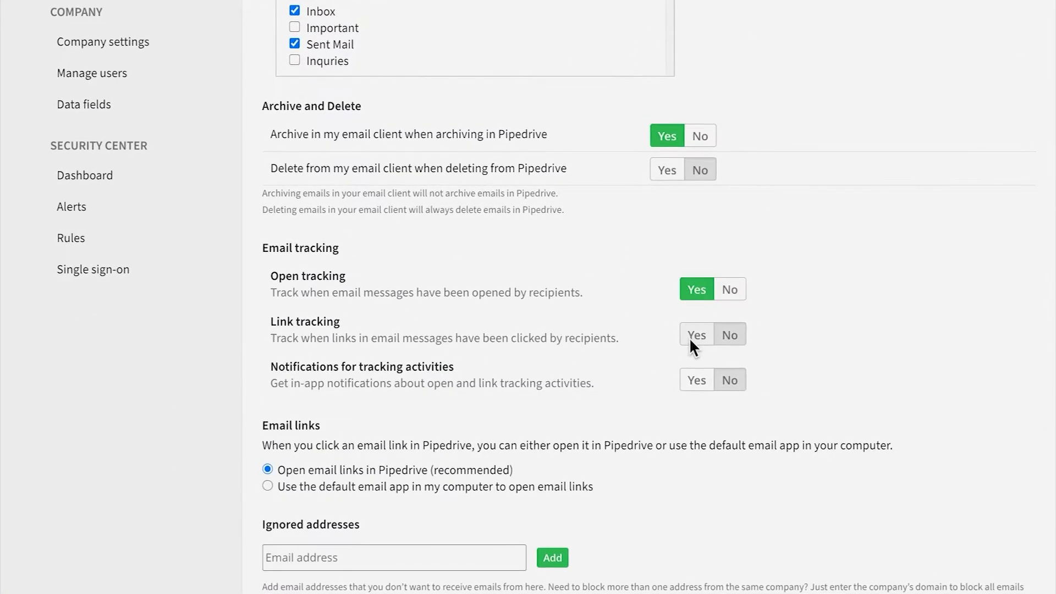
pyautogui.click(696, 335)
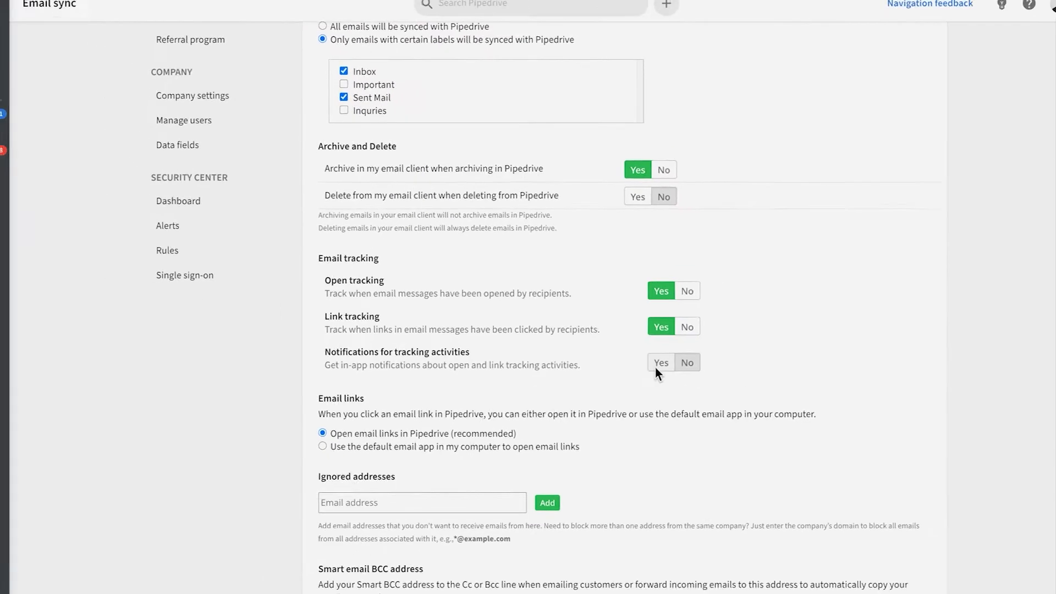
pyautogui.click(977, 17)
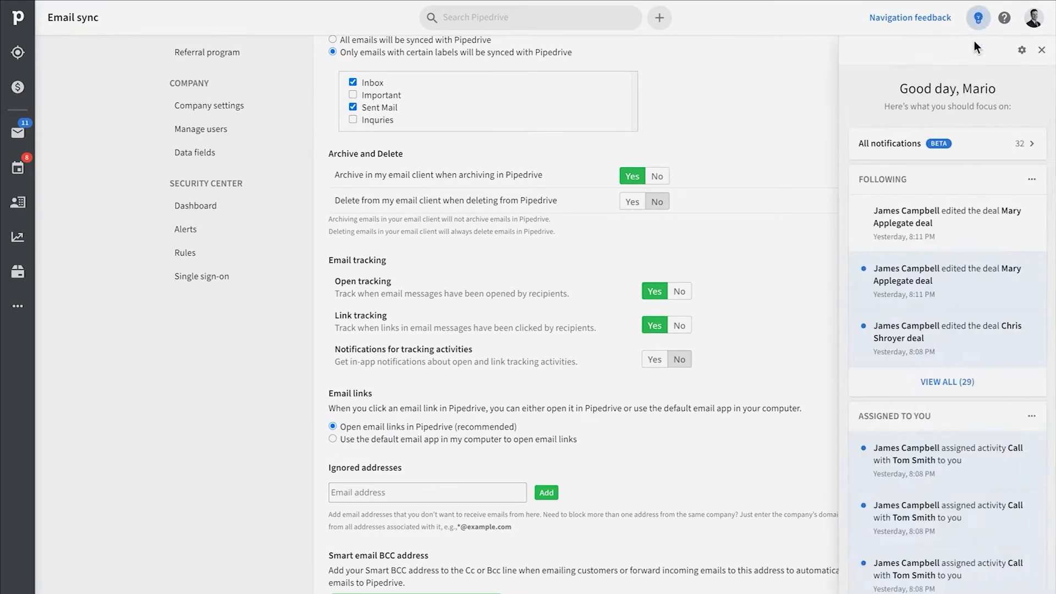
pyautogui.click(1042, 50)
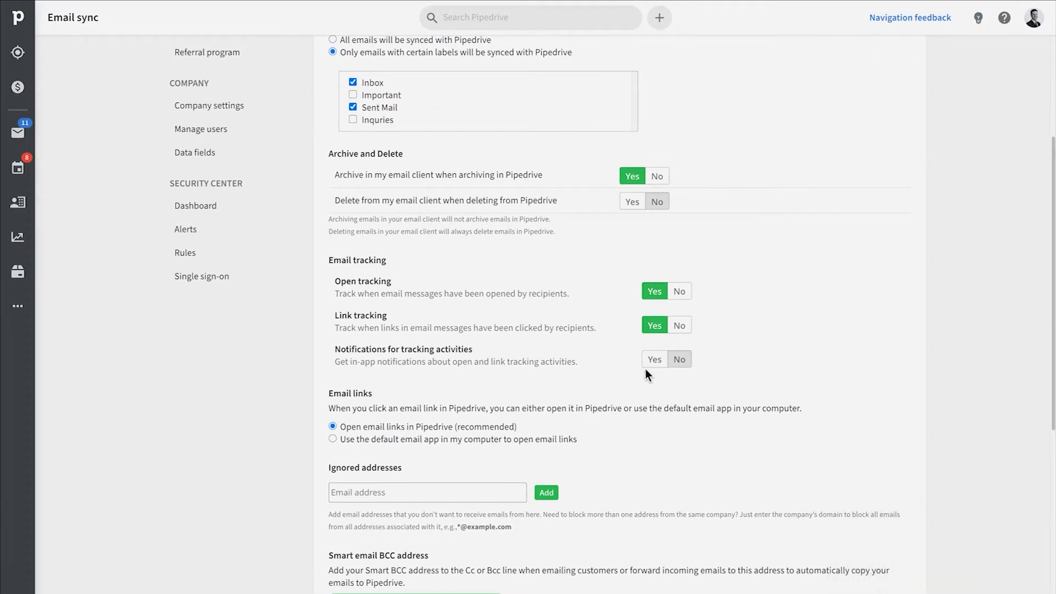
pyautogui.click(654, 358)
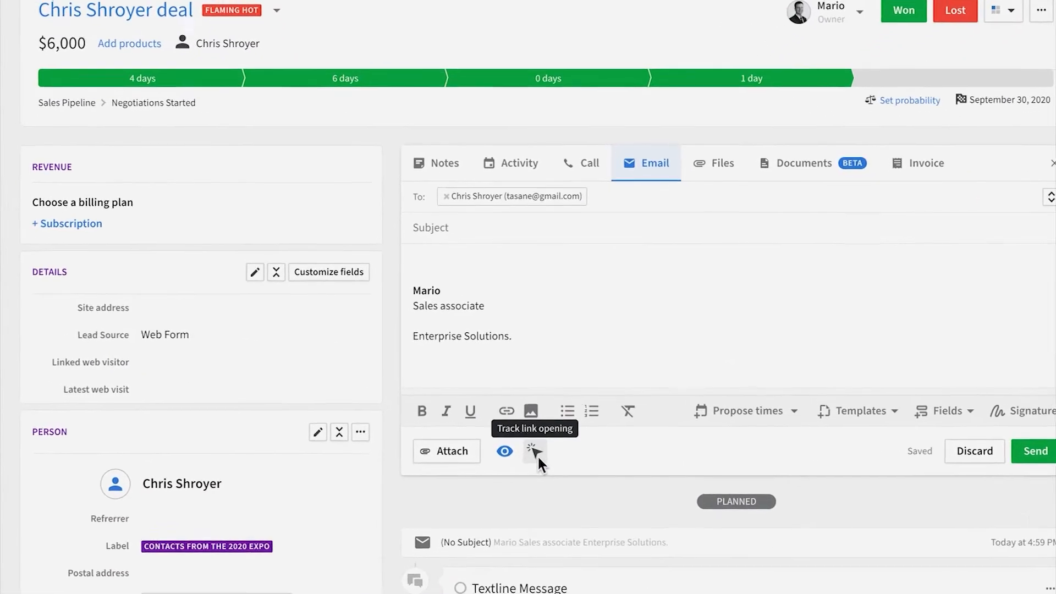
pyautogui.click(535, 452)
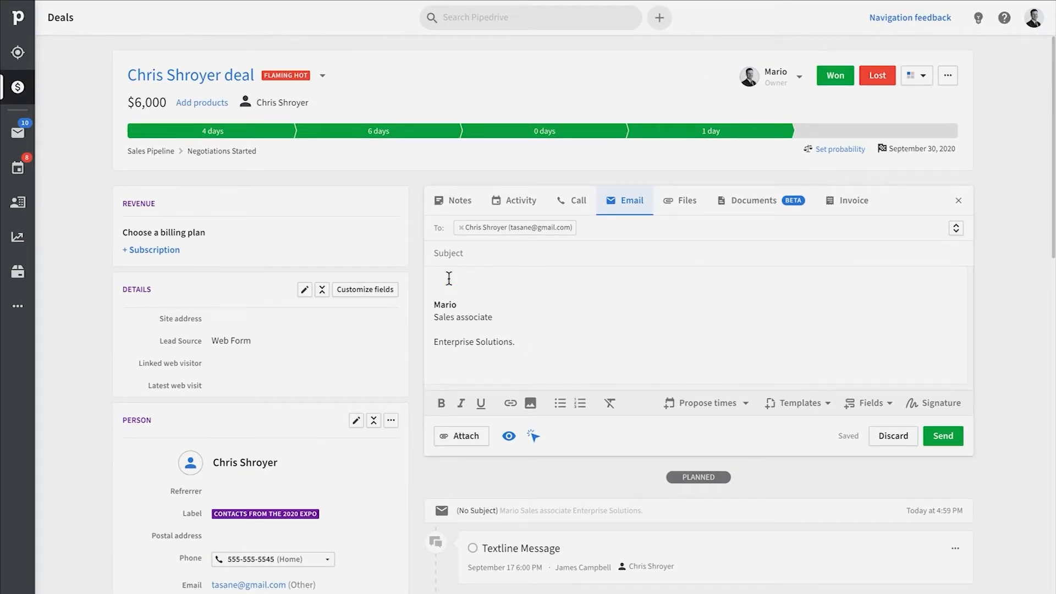
# - Write the greeting 'Hey Chris,' in the draft and review the sent email's open/click status in Mail
pyautogui.write('Hey C')
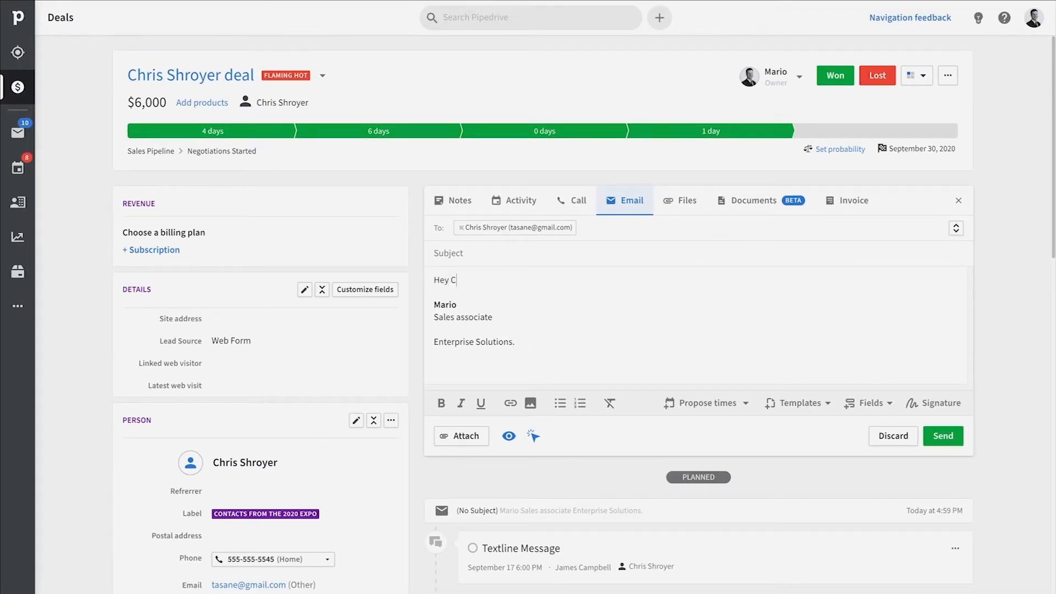
pyautogui.write('hris,')
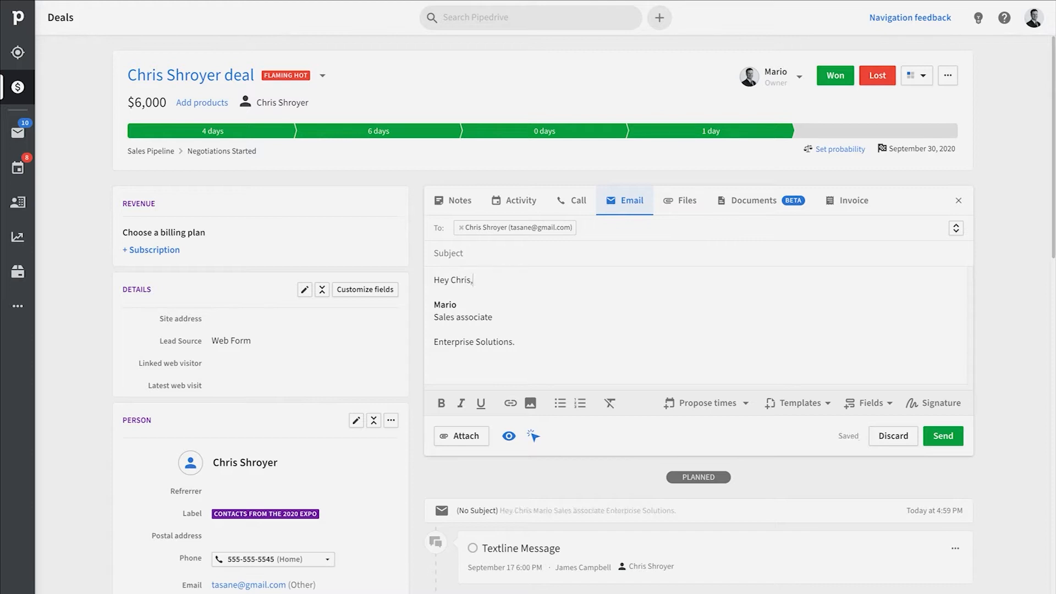
pyautogui.click(16, 132)
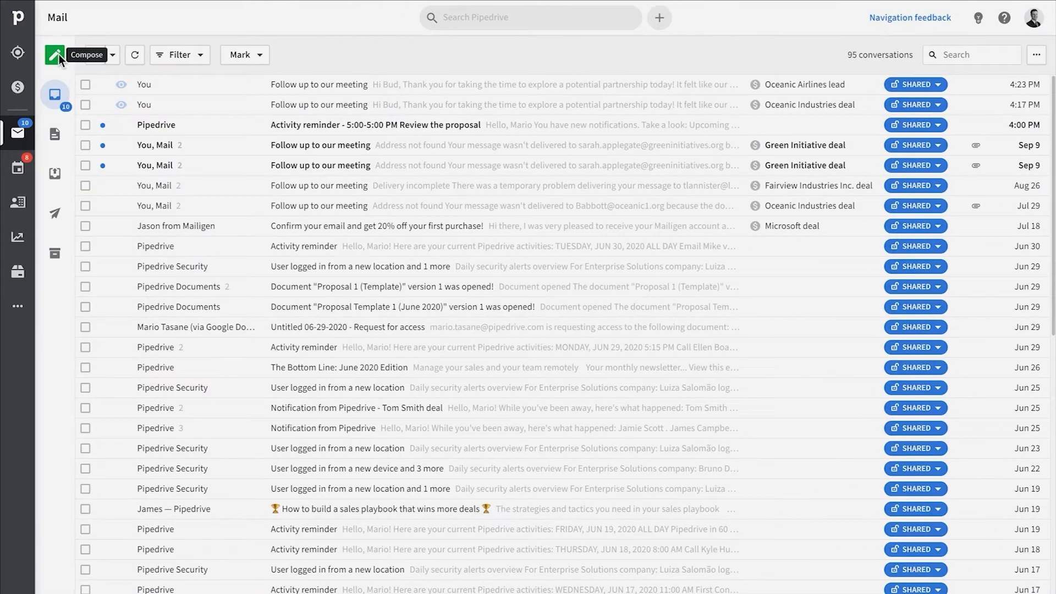
pyautogui.click(70, 55)
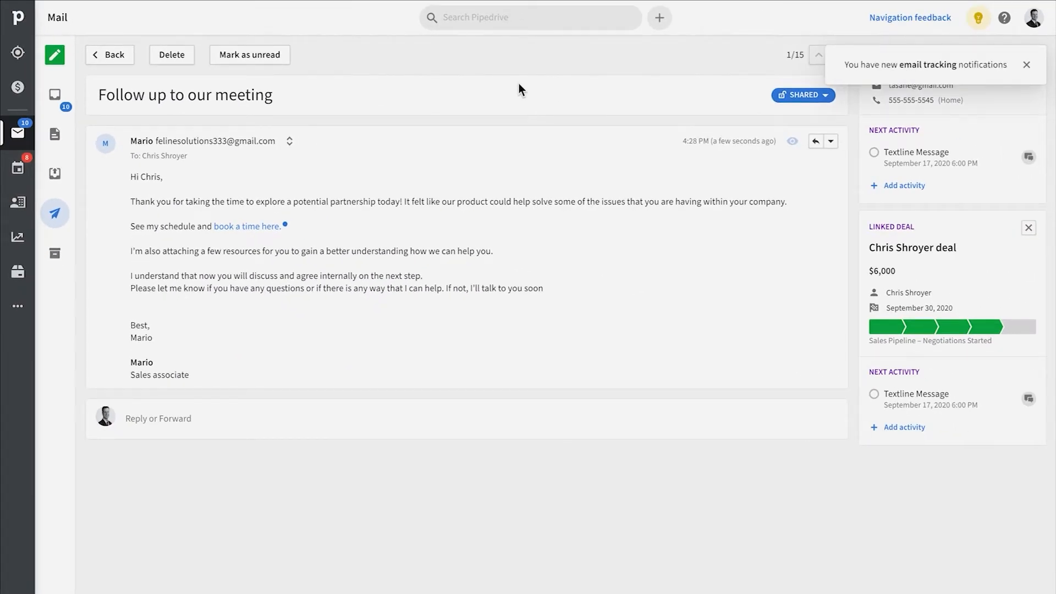
pyautogui.click(1026, 65)
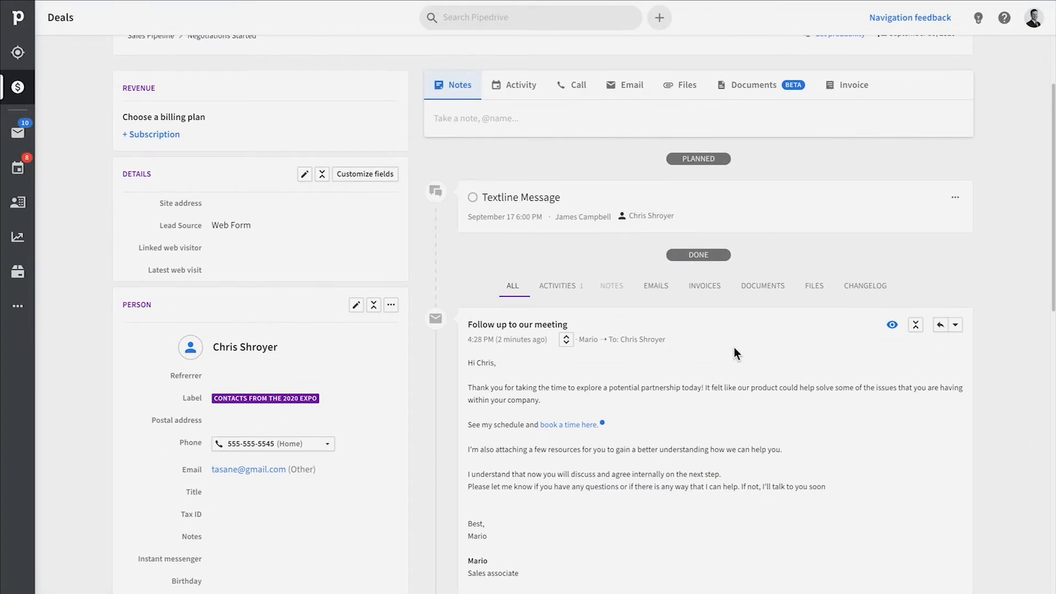
pyautogui.moveTo(600, 425)
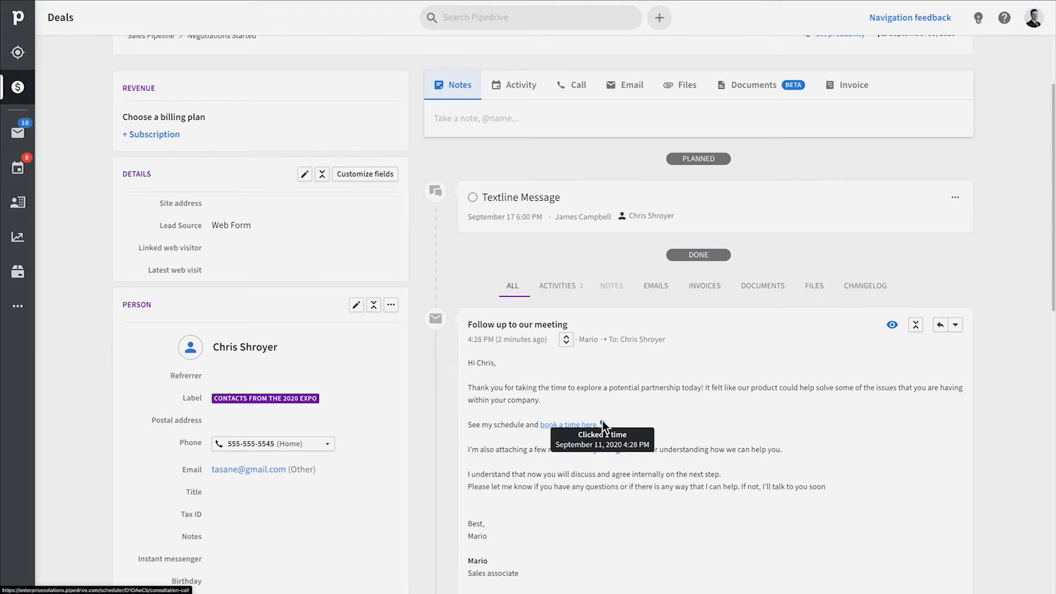
pyautogui.moveTo(892, 325)
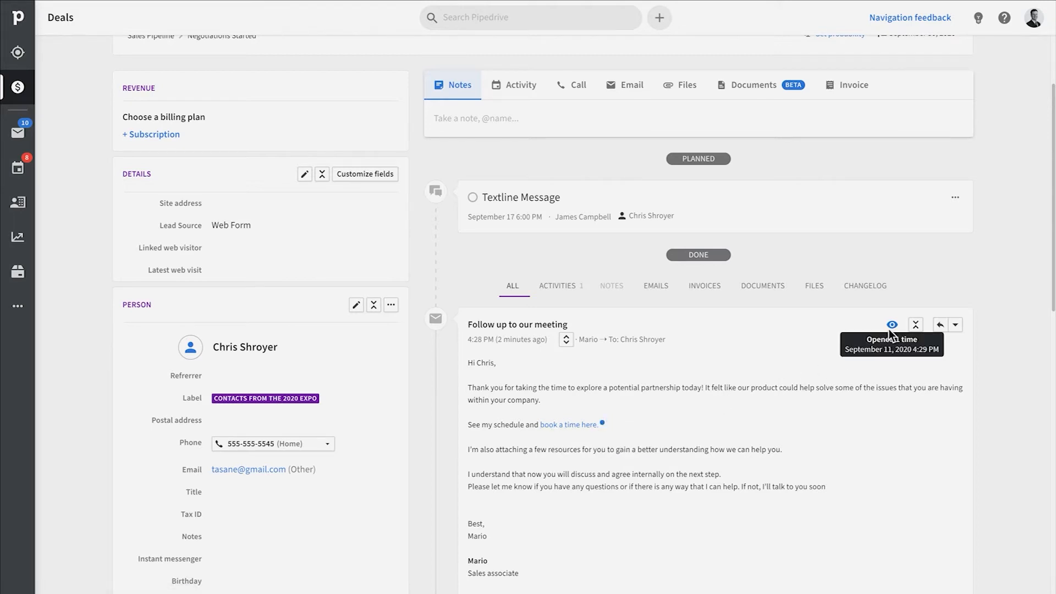
# - Filter the Sent mail list to show only Tracked emails (18 conversations)
pyautogui.click(17, 133)
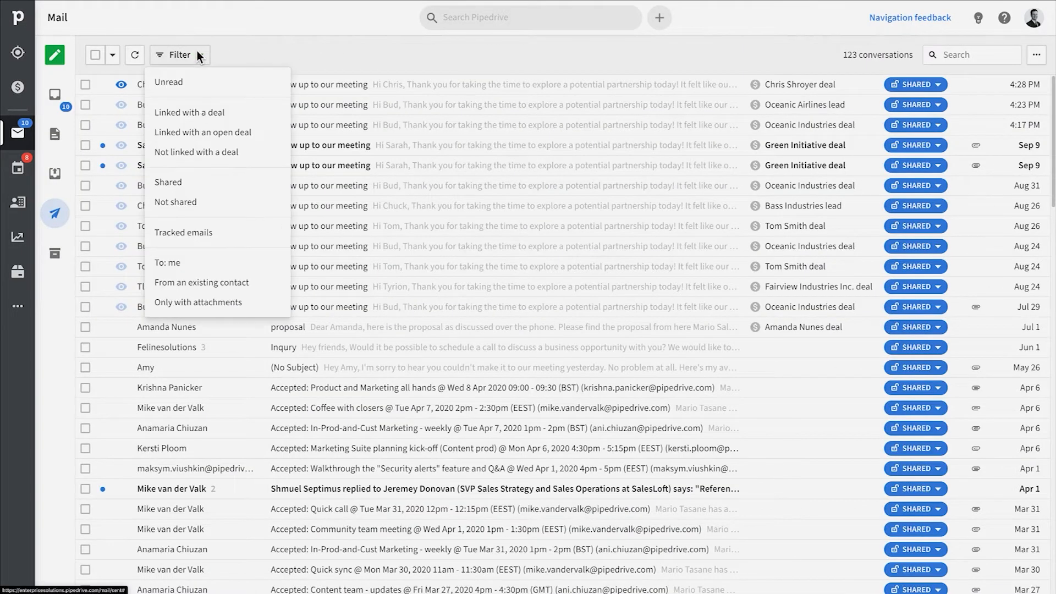
pyautogui.moveTo(232, 232)
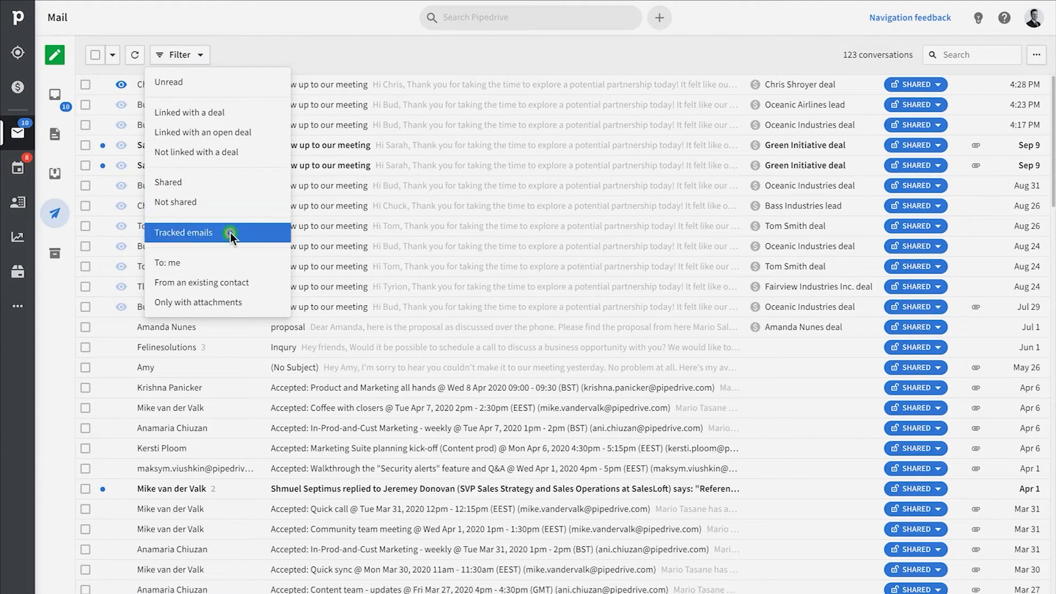
pyautogui.click(184, 232)
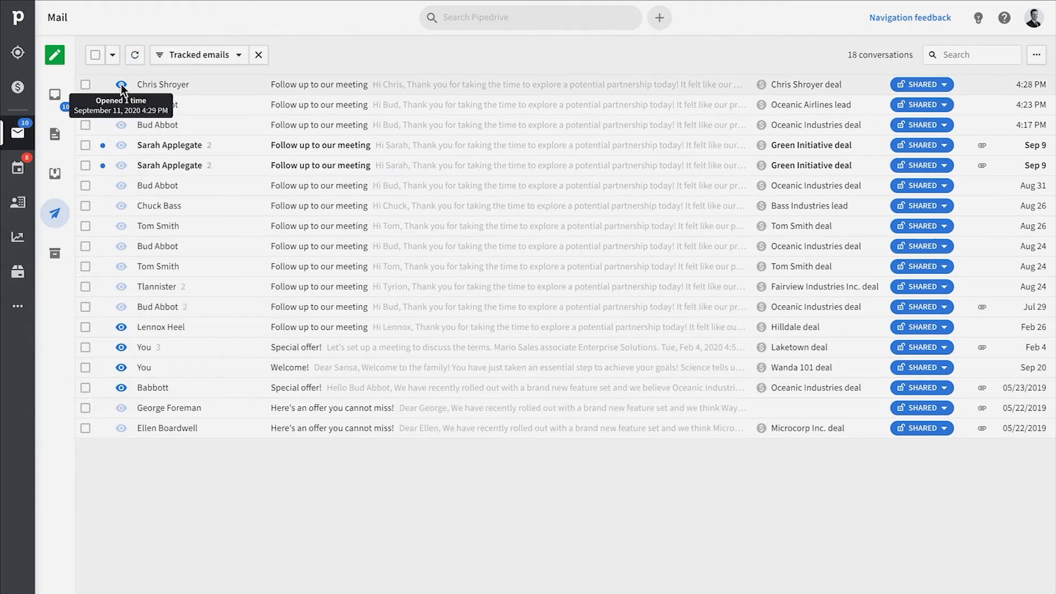
# - Select all 25 people contacts and start a group email using the New Followup September 2020 template
pyautogui.click(16, 202)
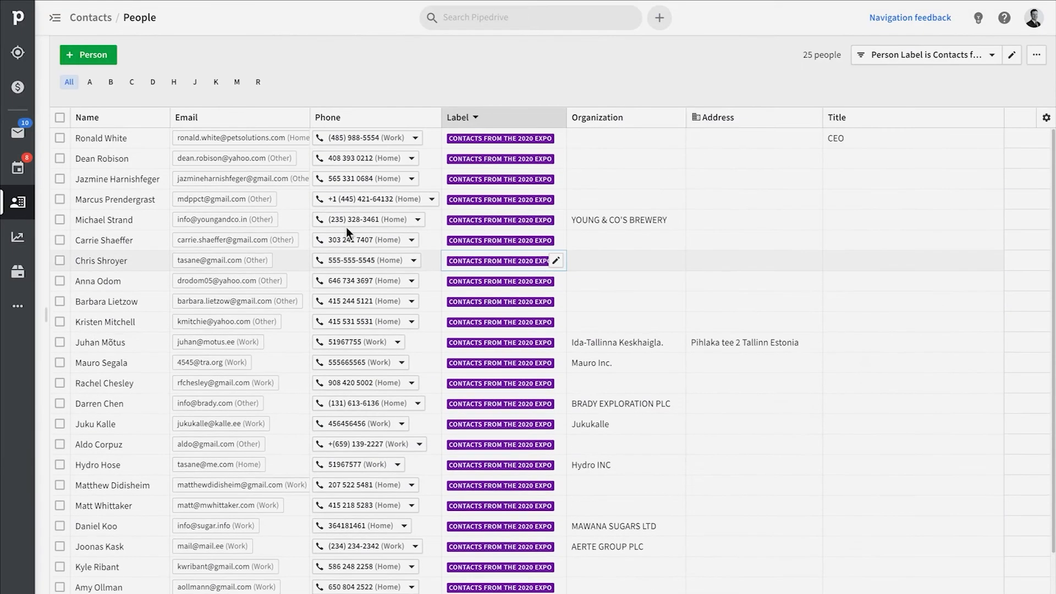
pyautogui.click(60, 117)
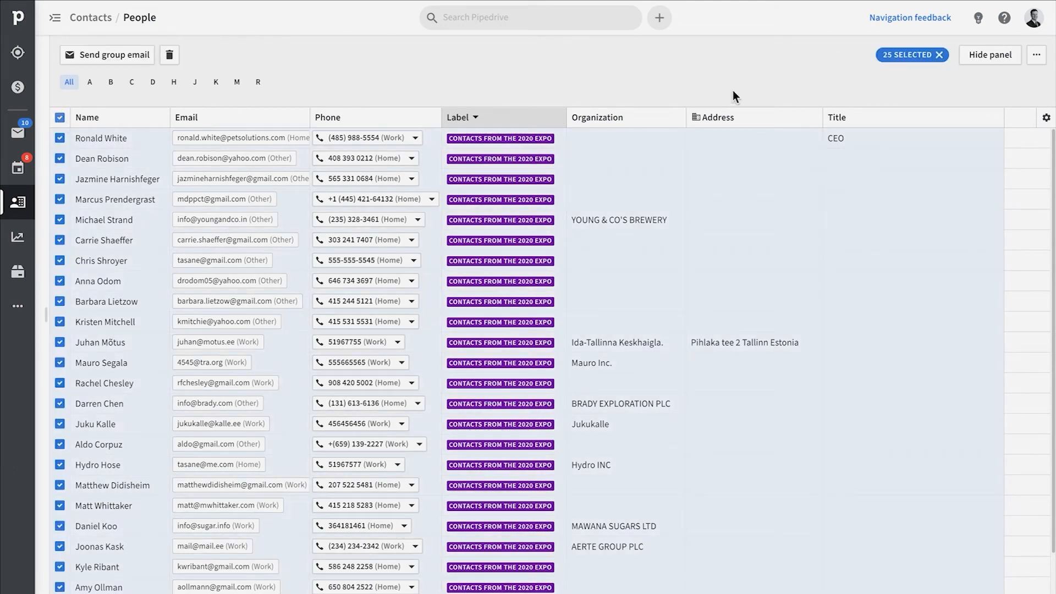
pyautogui.click(107, 55)
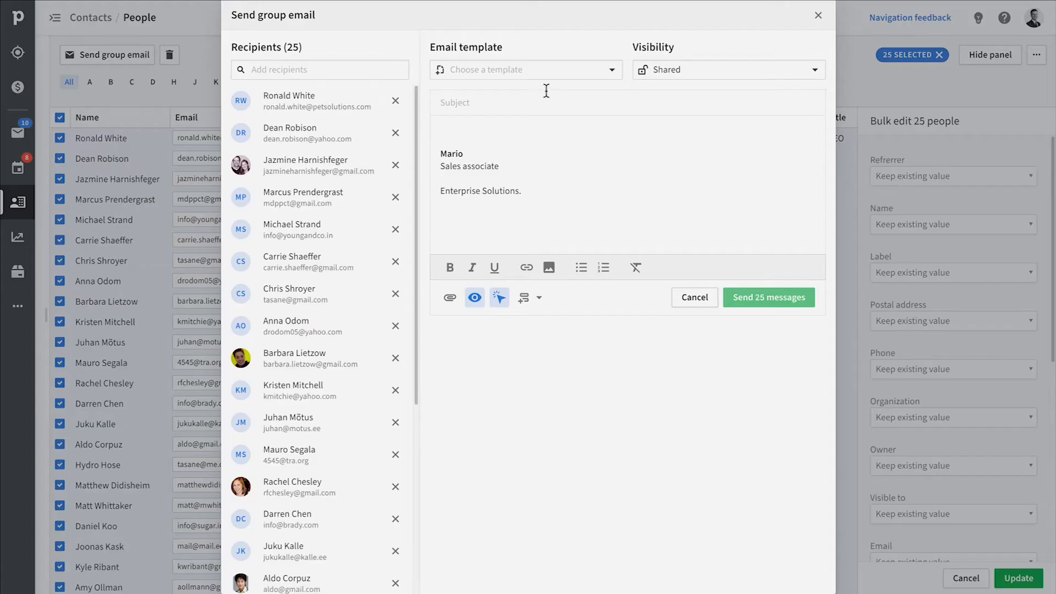
pyautogui.click(526, 69)
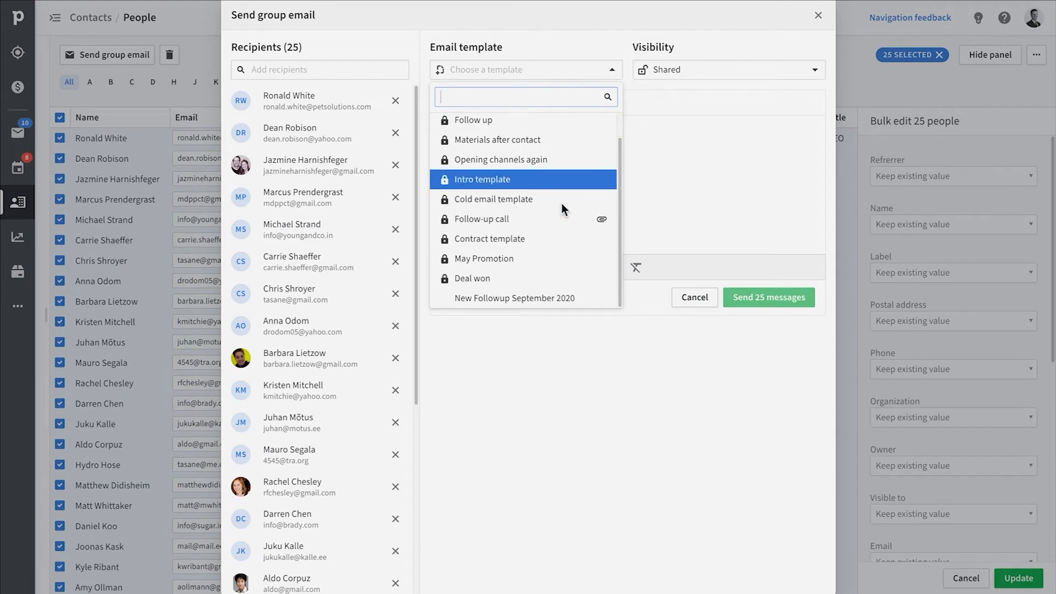
pyautogui.click(513, 298)
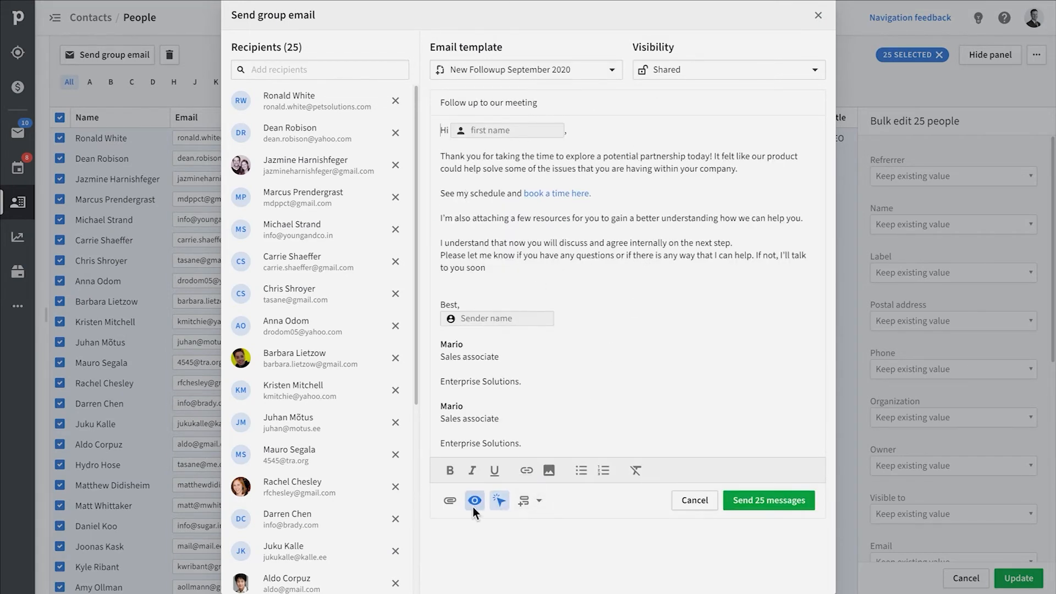
pyautogui.moveTo(449, 502)
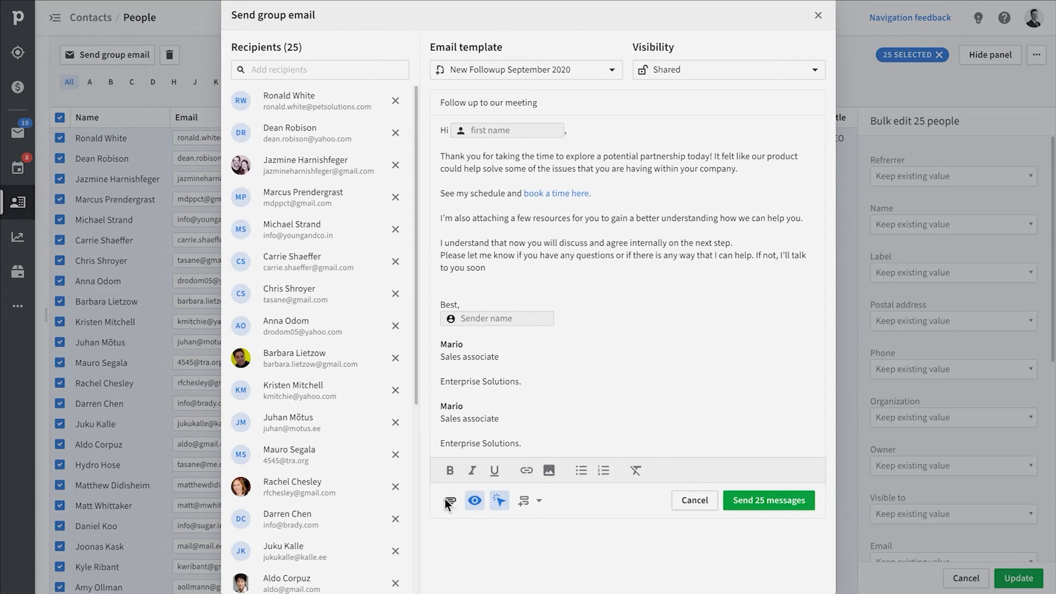
# - Review the message and send it to all 25 recipients, leaving them sending or queued
pyautogui.scroll(-3)
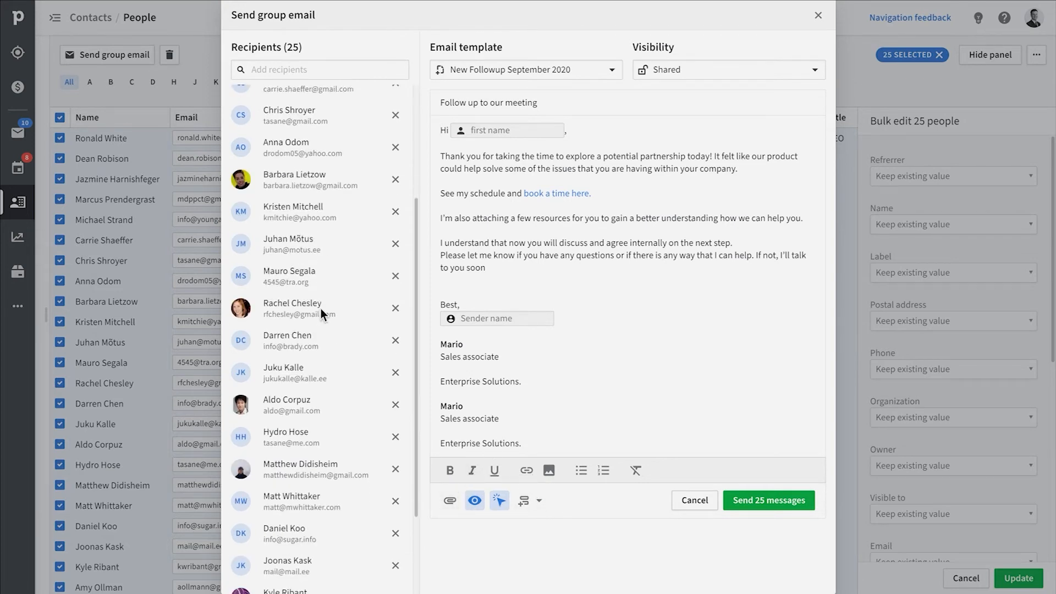
pyautogui.scroll(-3)
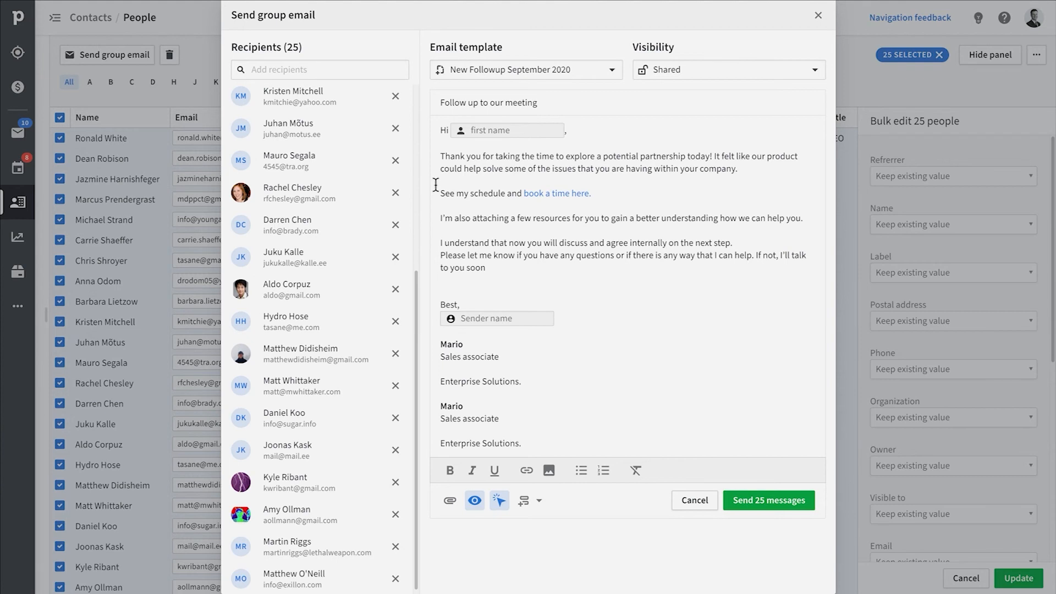
pyautogui.scroll(3)
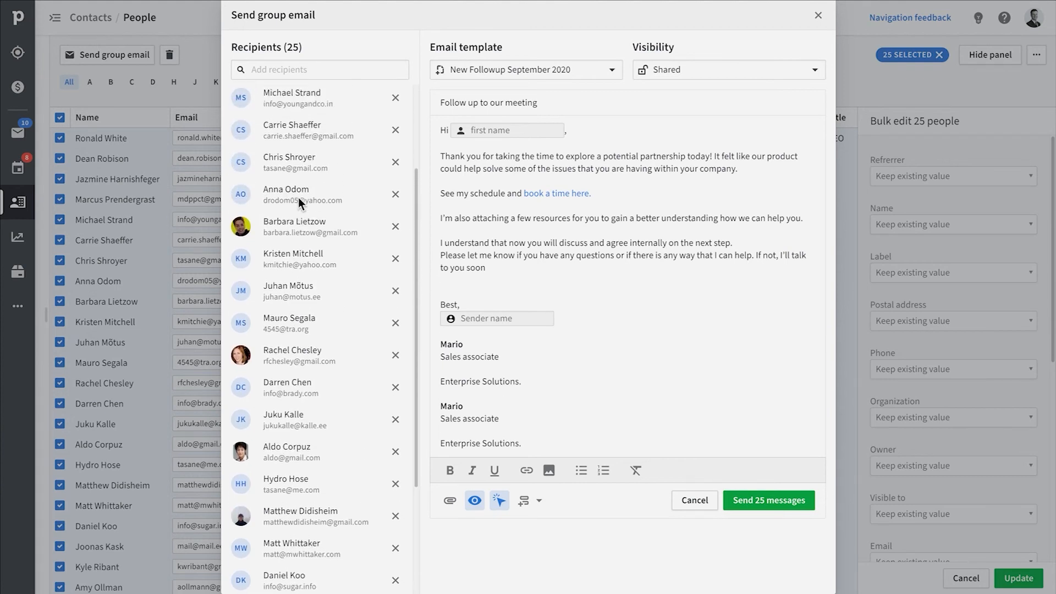
pyautogui.scroll(3)
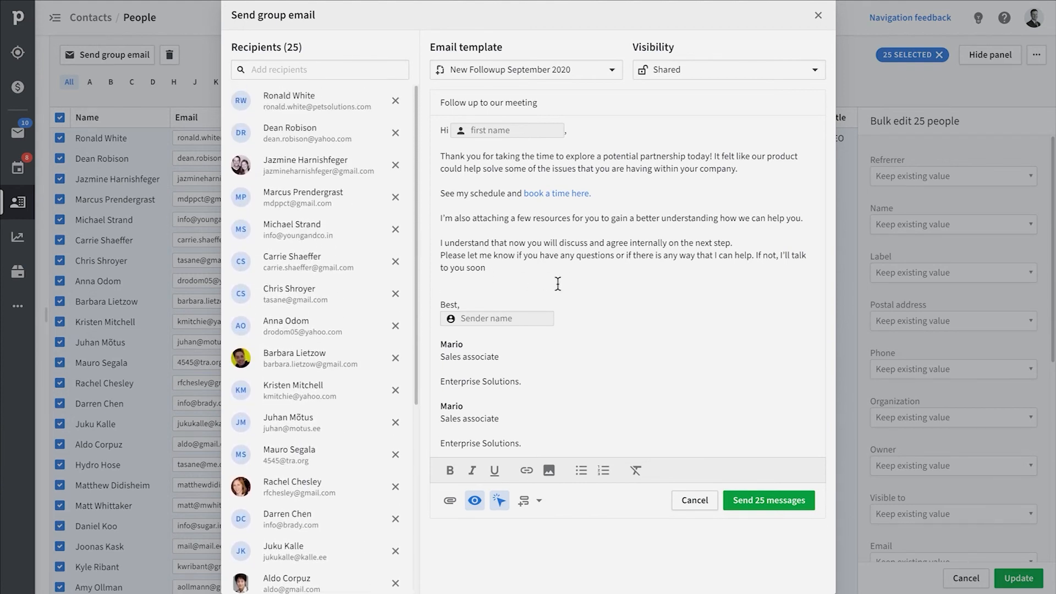
pyautogui.moveTo(769, 501)
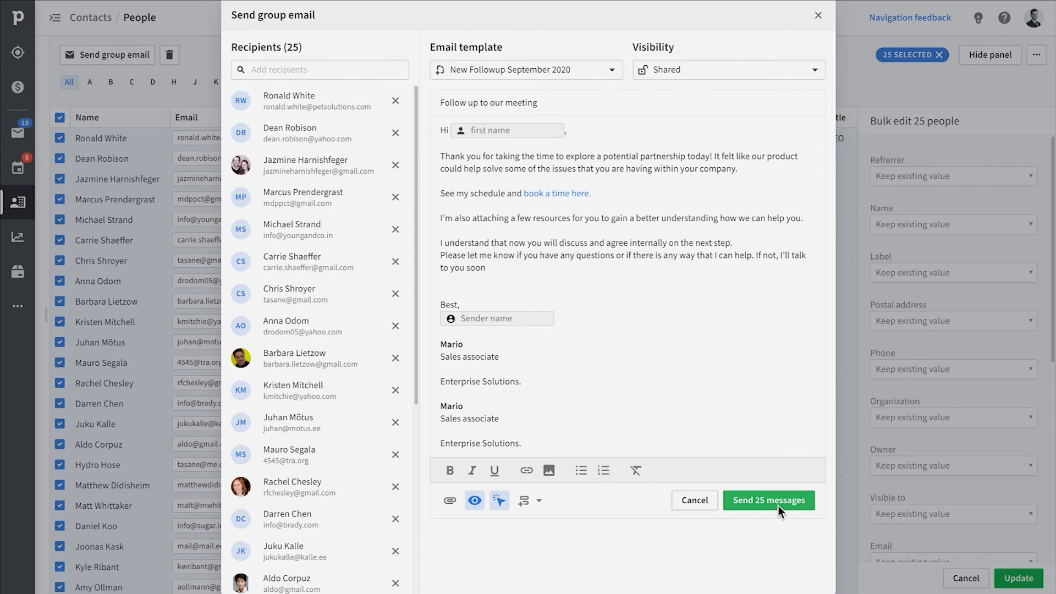
pyautogui.click(769, 500)
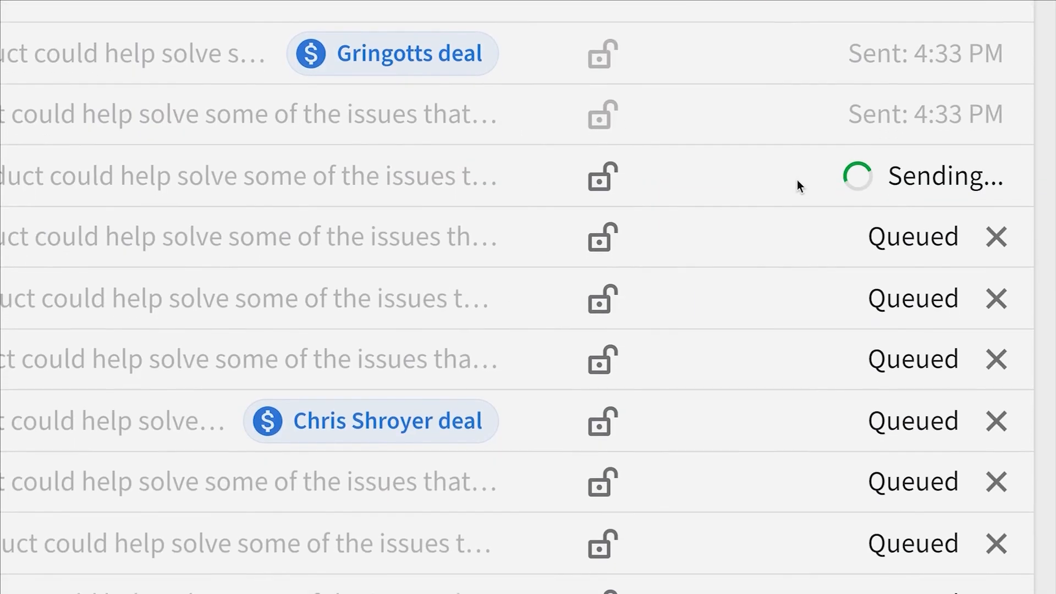
pyautogui.scroll(-3)
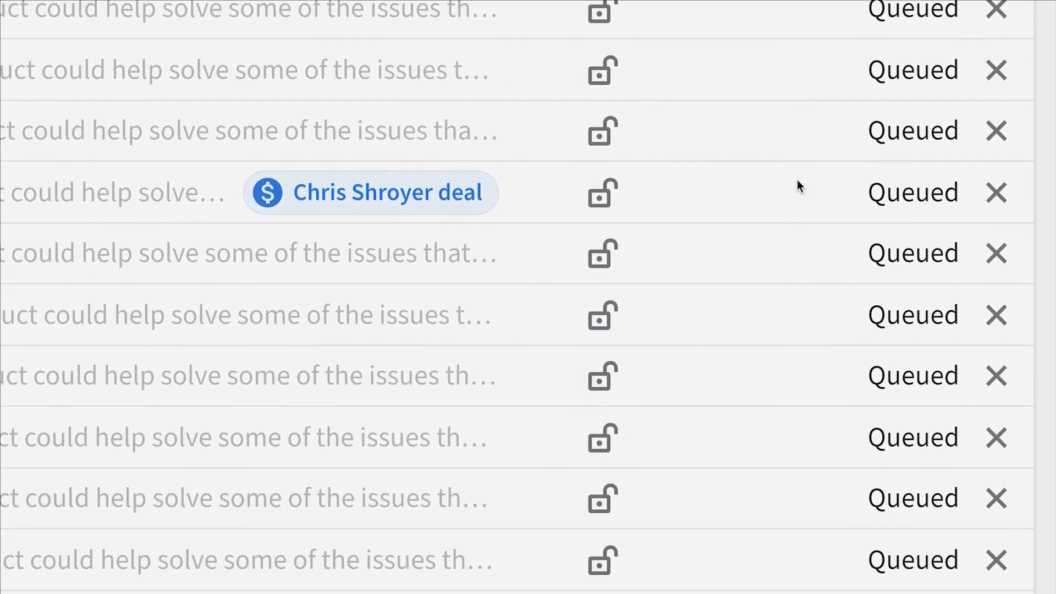